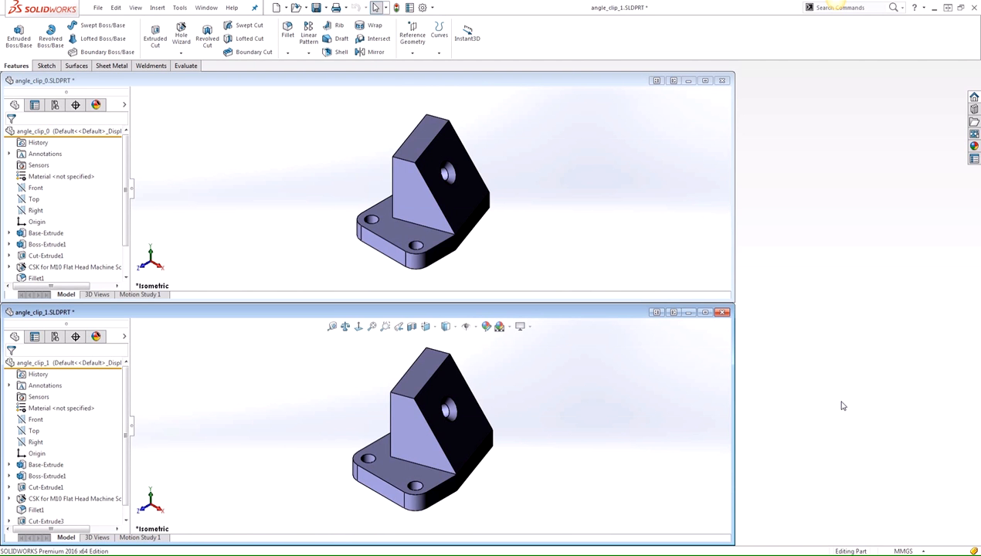
{"action": "mouse_move", "coordinate": [838, 405]}
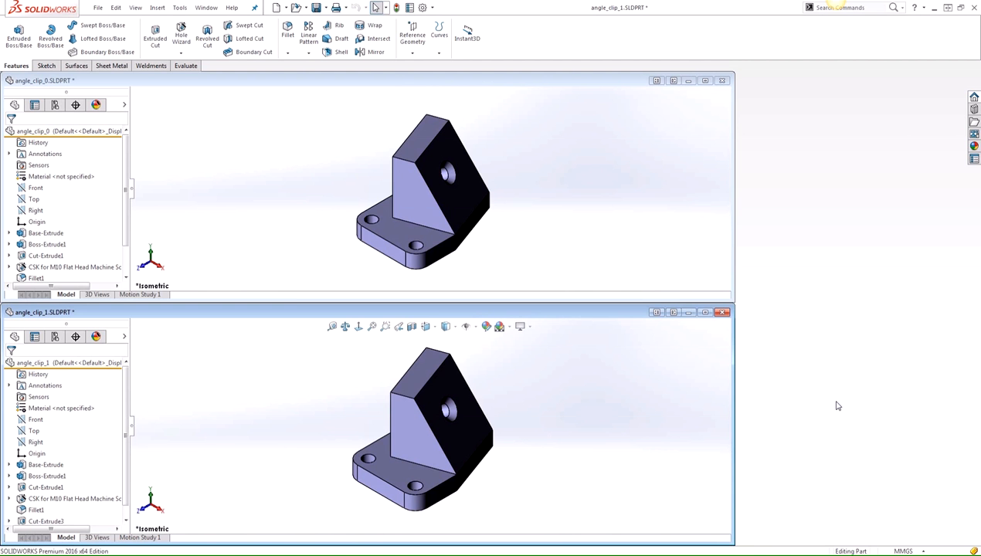
{"action": "mouse_move", "coordinate": [835, 414]}
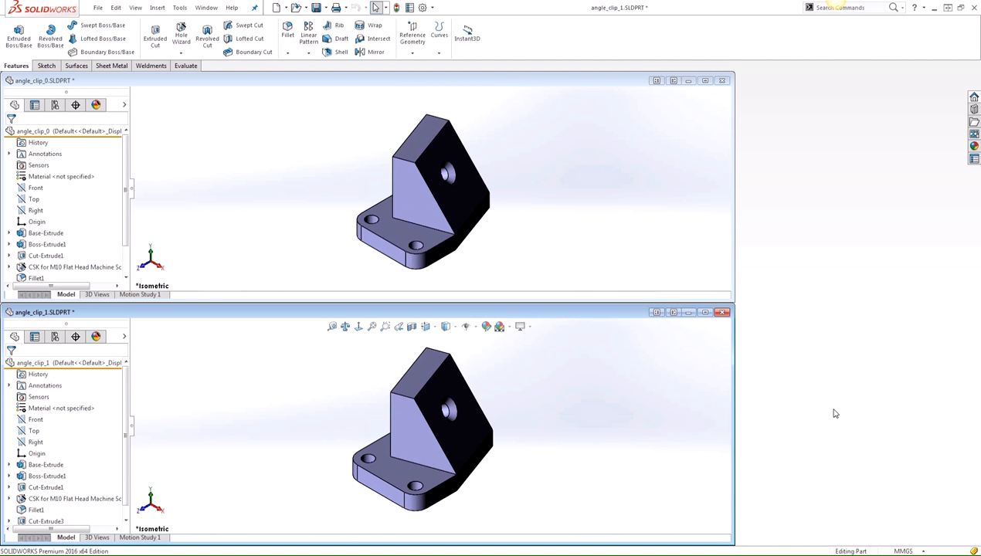
- Start Compare Features with angle_clip_0 as reference and angle_clip_1 as the modified document
{"action": "left_click", "coordinate": [179, 6]}
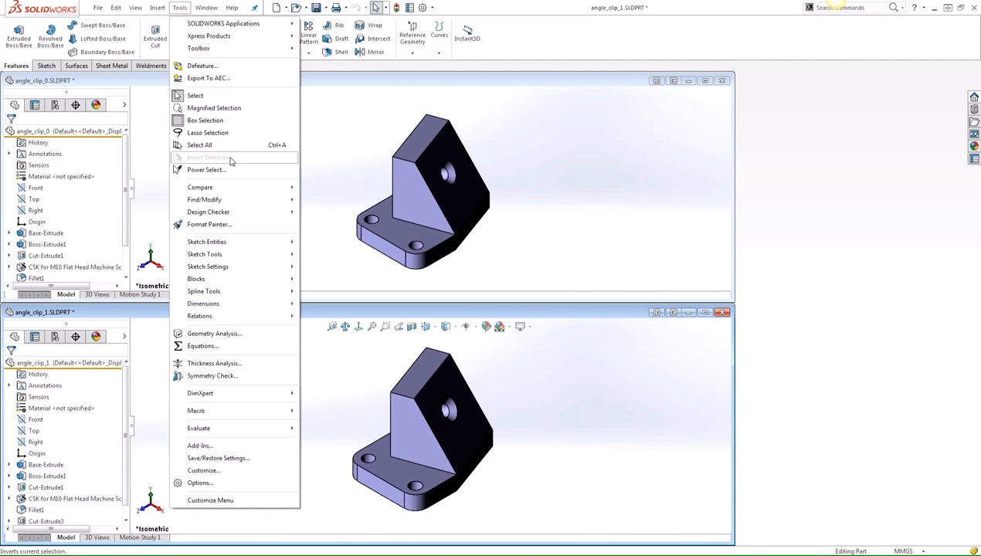
{"action": "mouse_move", "coordinate": [199, 187]}
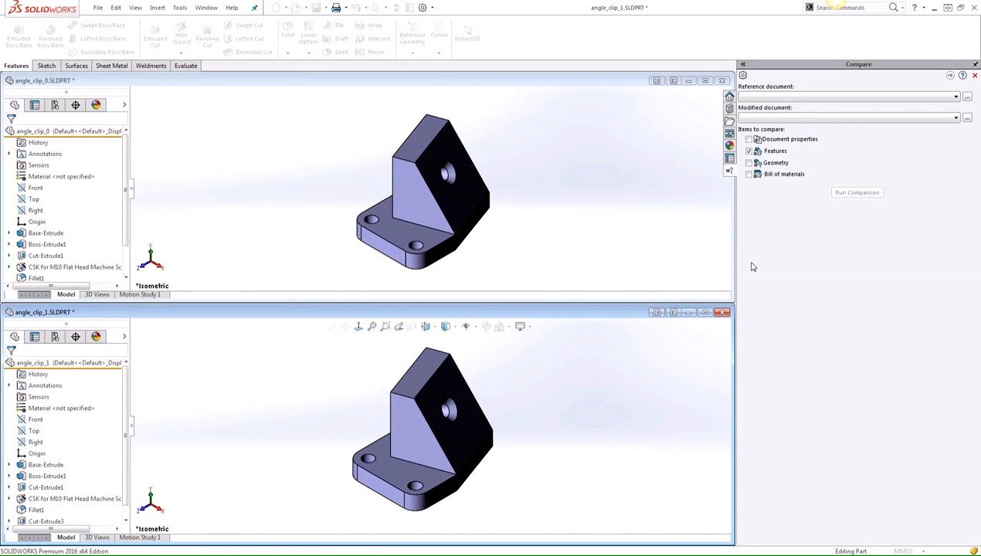
{"action": "mouse_move", "coordinate": [828, 254]}
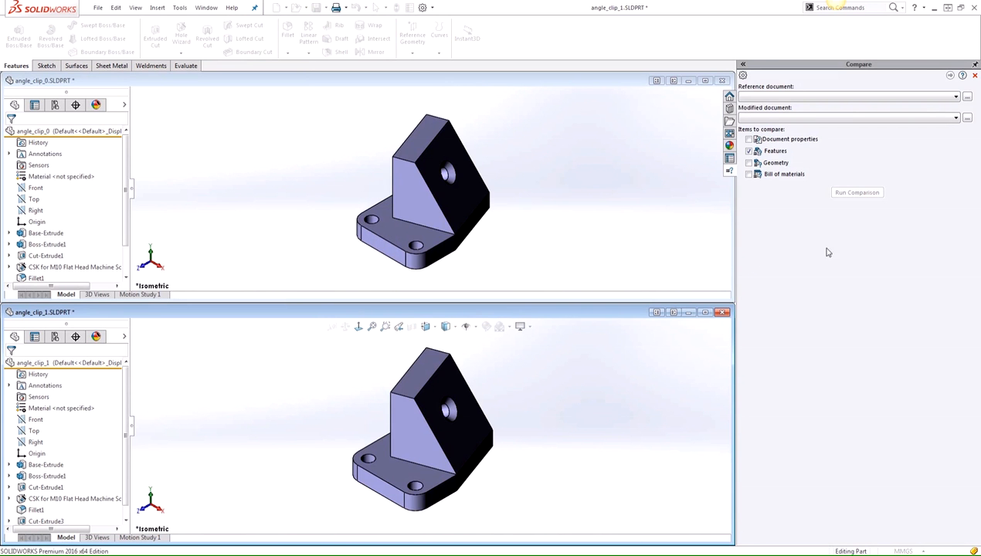
{"action": "mouse_move", "coordinate": [896, 258]}
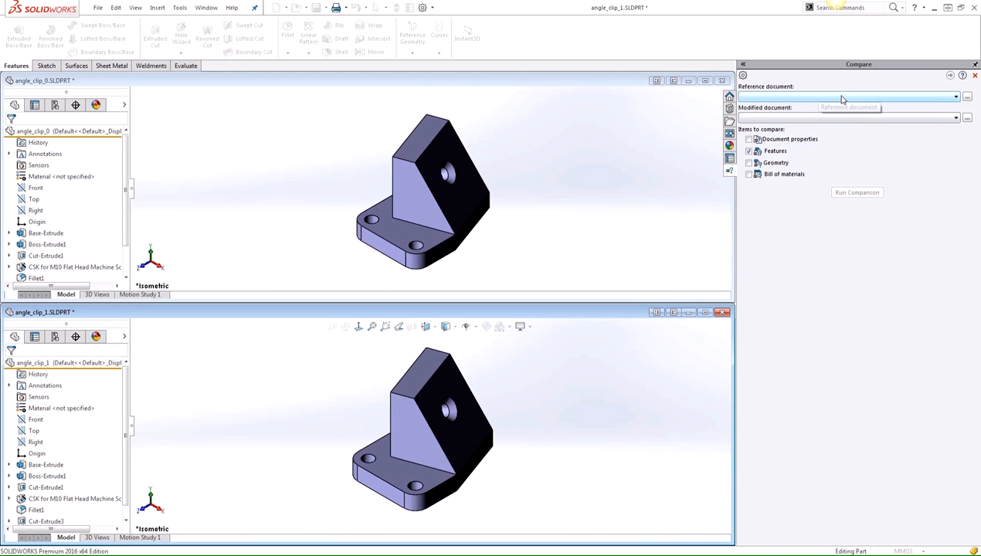
{"action": "mouse_move", "coordinate": [680, 207]}
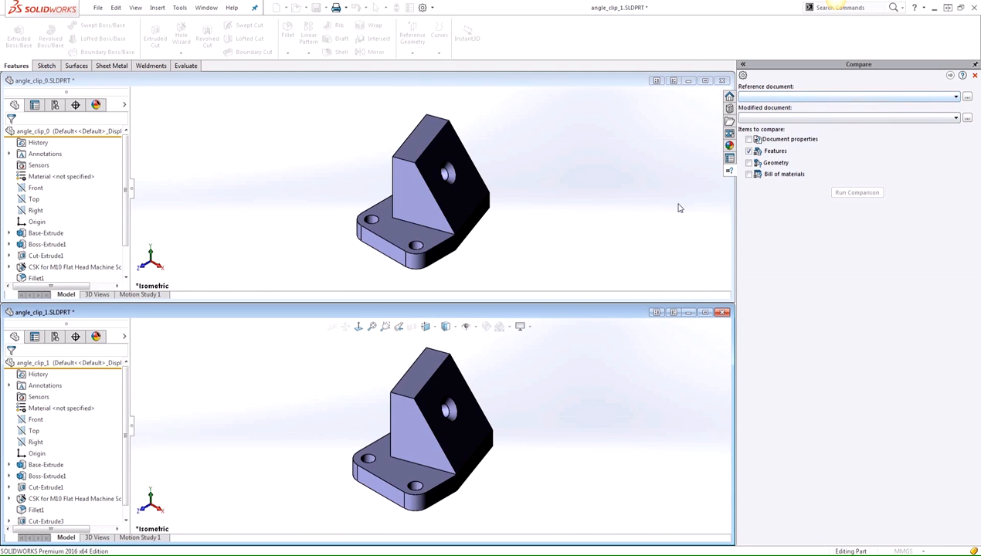
{"action": "left_click", "coordinate": [957, 96]}
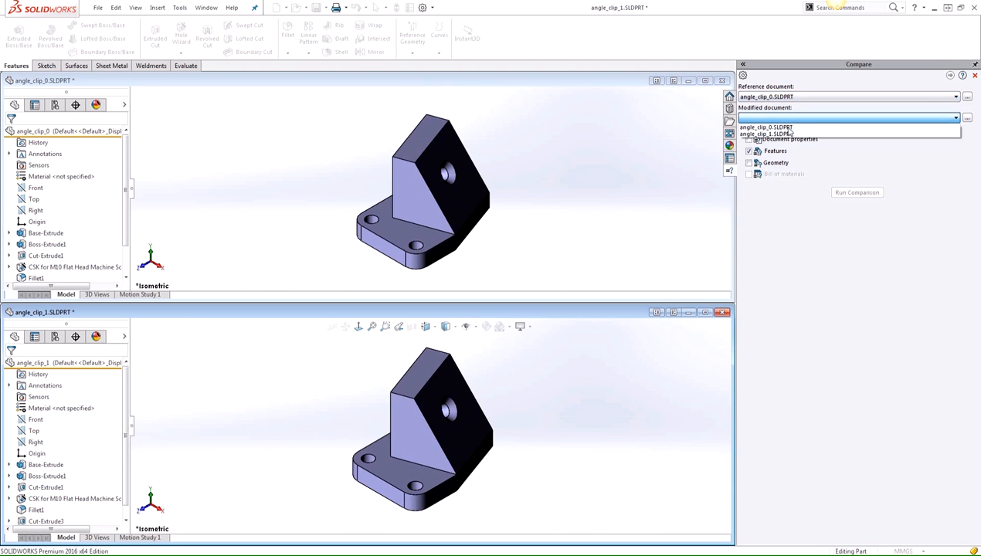
{"action": "left_click", "coordinate": [790, 133]}
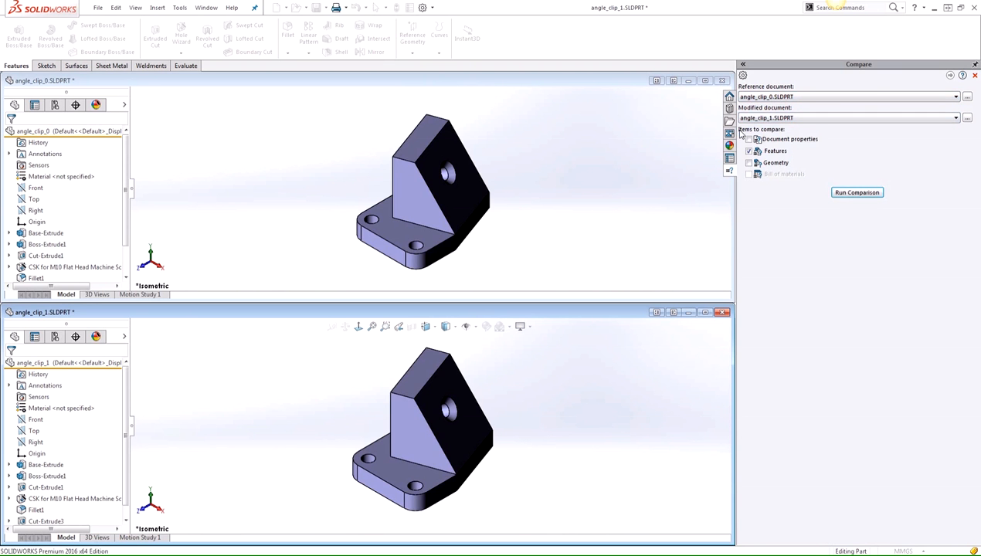
{"action": "mouse_move", "coordinate": [855, 191]}
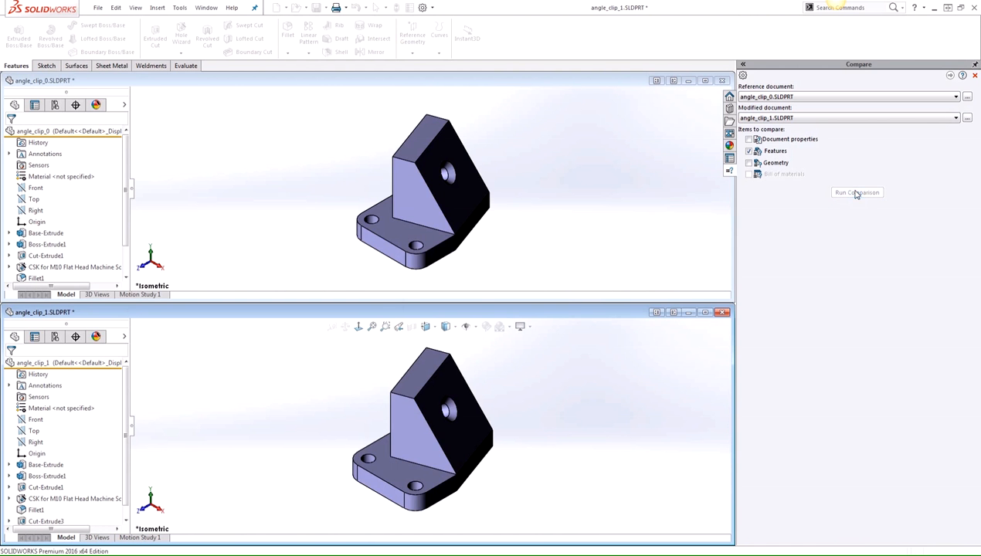
- Run the comparison to list unique holes, cuts and Chamfer1 in each angle clip part
{"action": "left_click", "coordinate": [855, 192]}
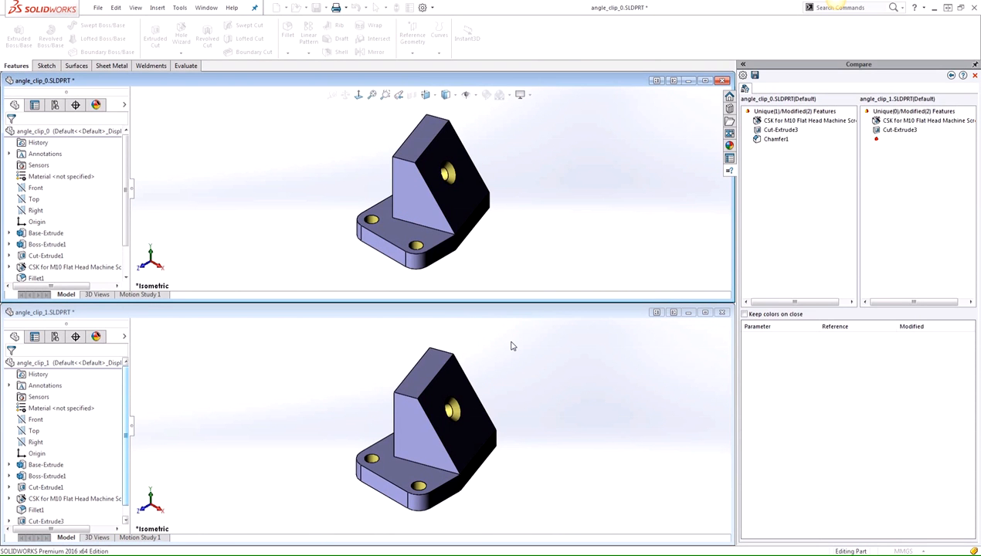
{"action": "mouse_move", "coordinate": [836, 195]}
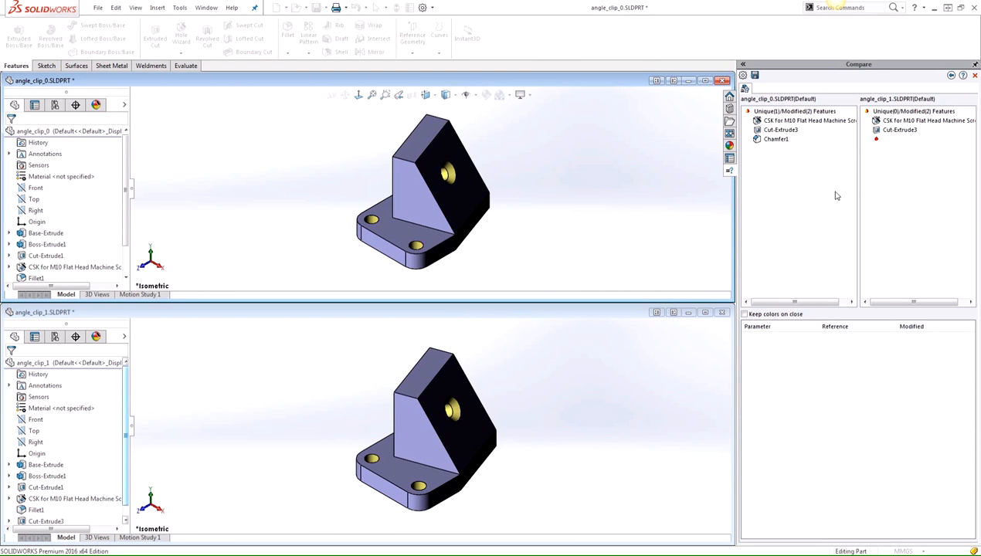
{"action": "mouse_move", "coordinate": [887, 92]}
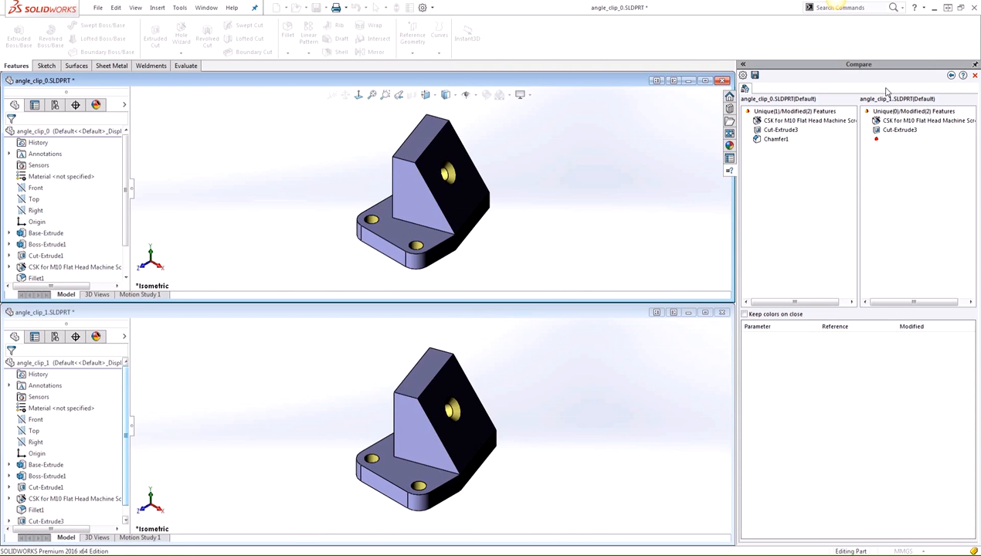
{"action": "mouse_move", "coordinate": [811, 114]}
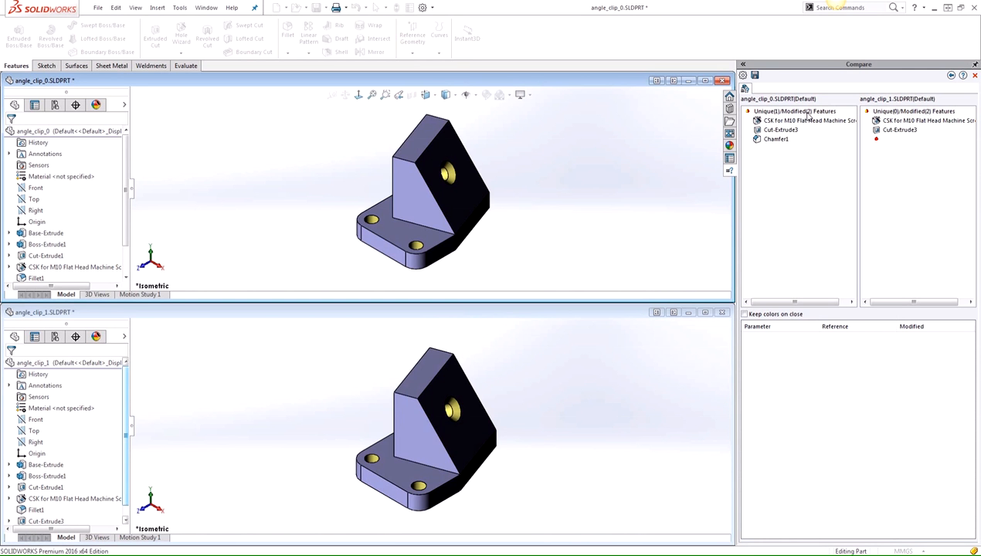
{"action": "mouse_move", "coordinate": [828, 144]}
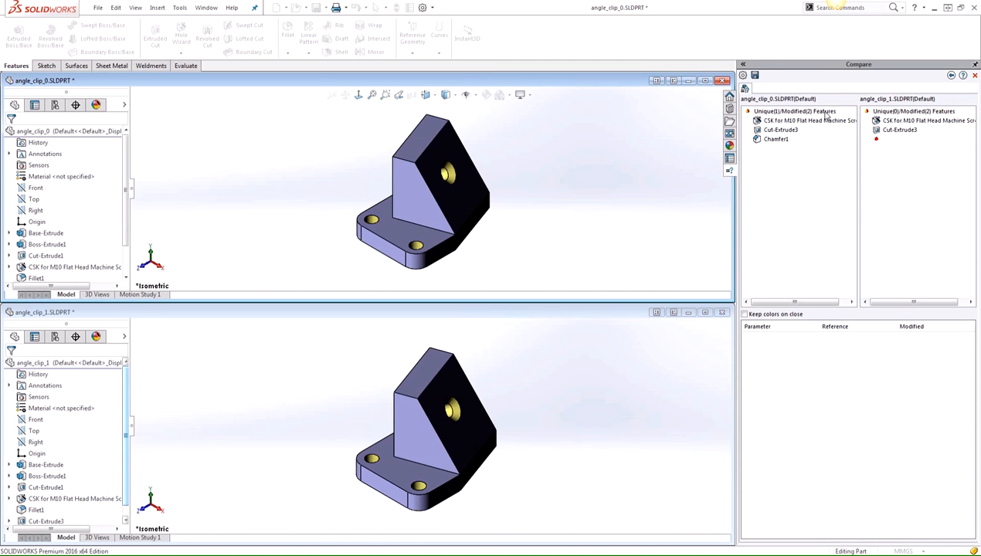
- View both parts from underneath to inspect the highlighted countersink holes
{"action": "left_click", "coordinate": [796, 111]}
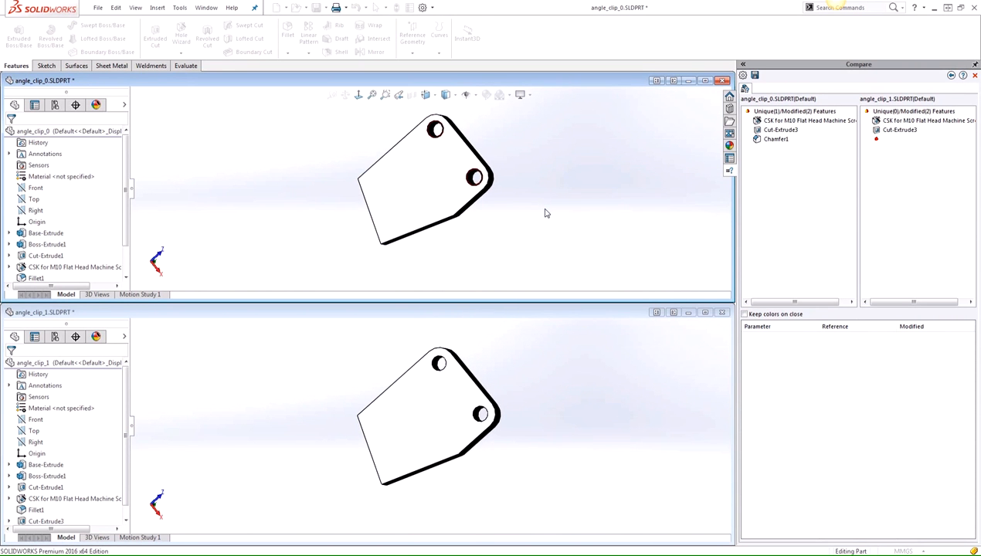
{"action": "scroll", "scroll_direction": "up", "scroll_amount": 3}
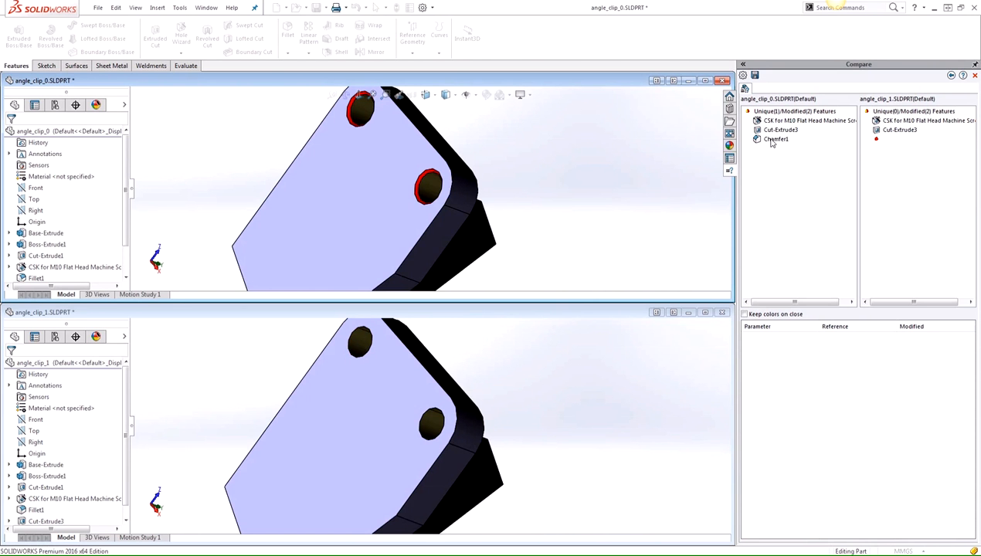
{"action": "mouse_move", "coordinate": [788, 144]}
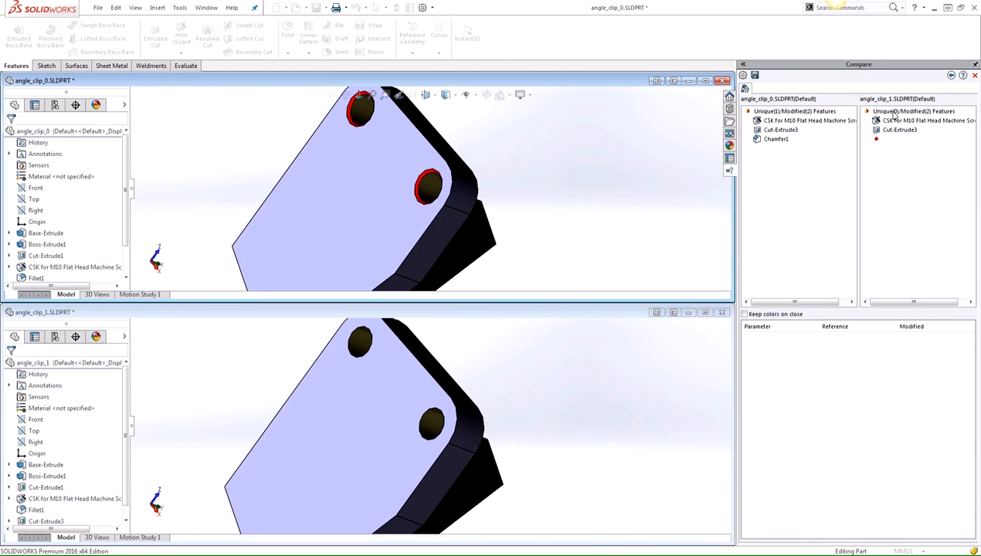
{"action": "mouse_move", "coordinate": [812, 142]}
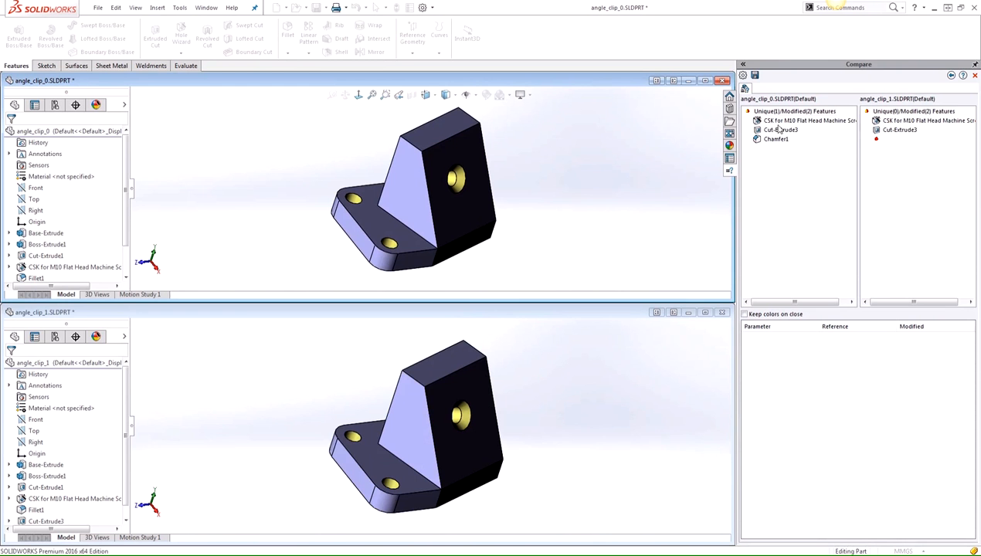
{"action": "mouse_move", "coordinate": [846, 132]}
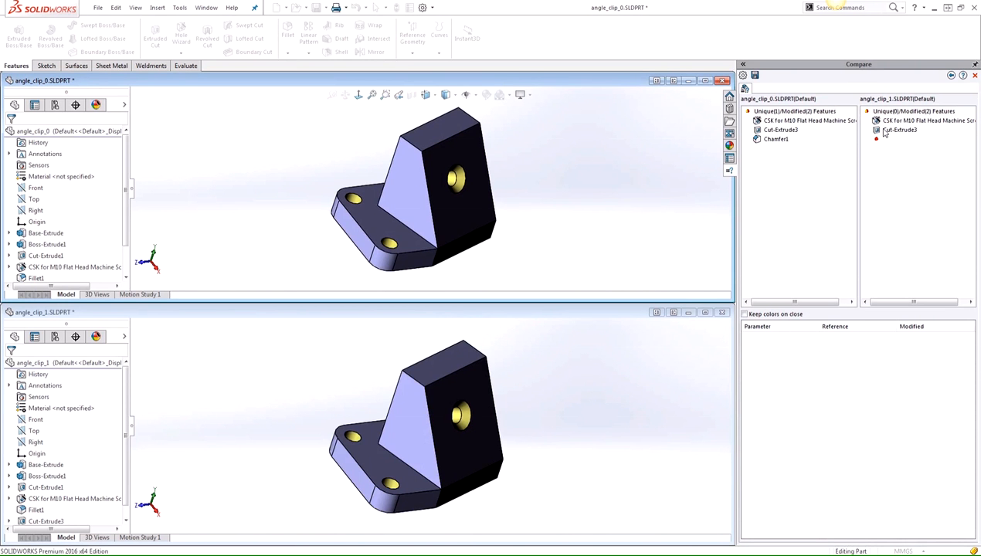
{"action": "mouse_move", "coordinate": [810, 127]}
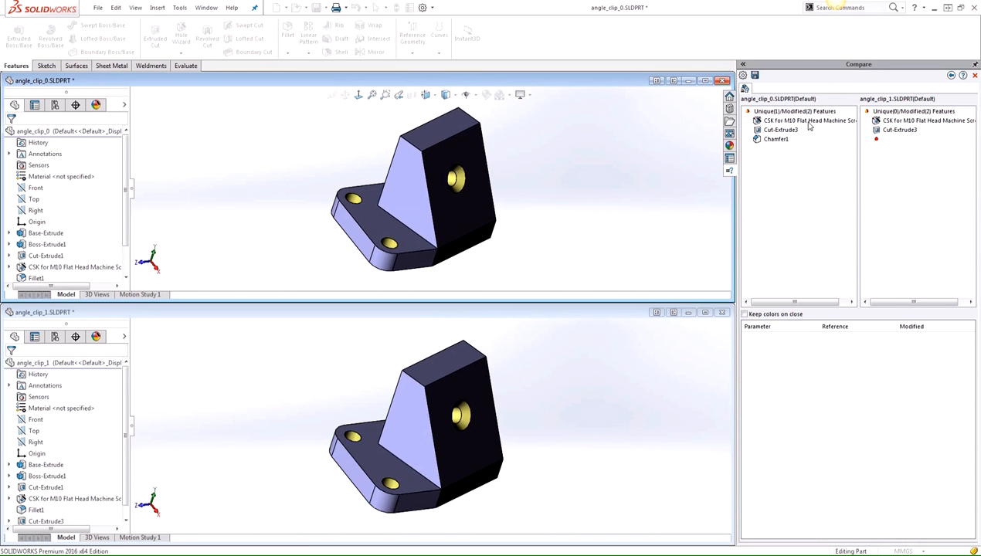
- Show the countersink hole's differences: C-Sink Blind vs Through, Up To Surface vs Through All
{"action": "left_click", "coordinate": [806, 120]}
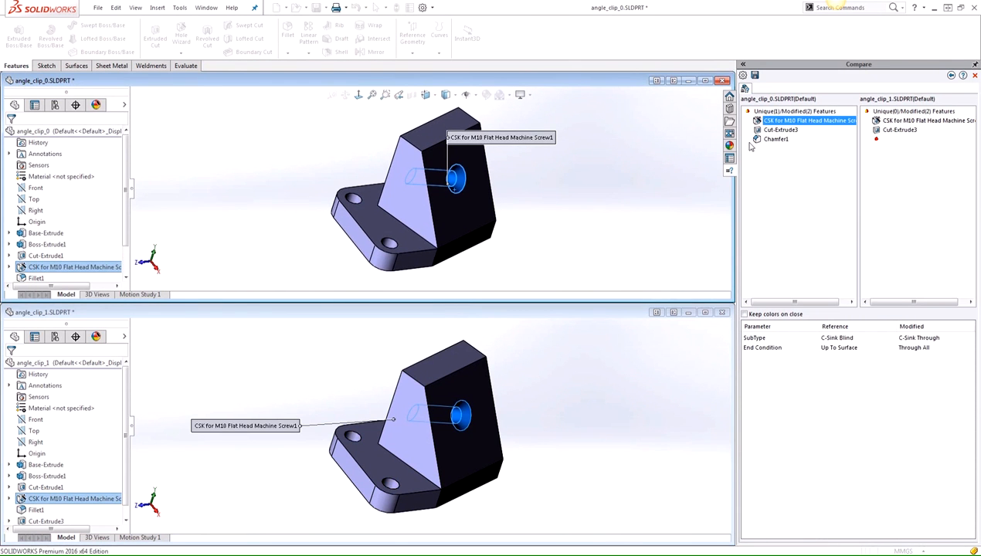
{"action": "mouse_move", "coordinate": [585, 220]}
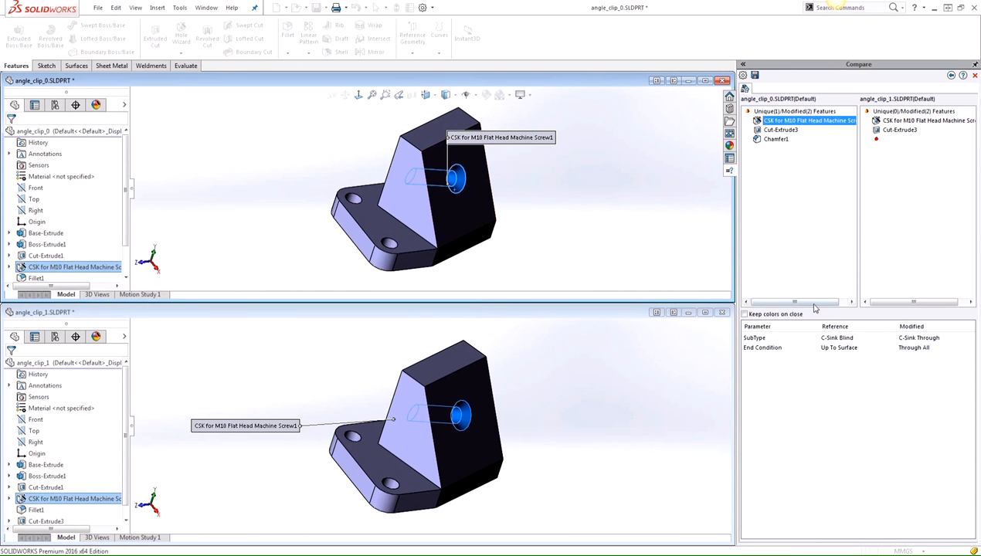
{"action": "mouse_move", "coordinate": [828, 362]}
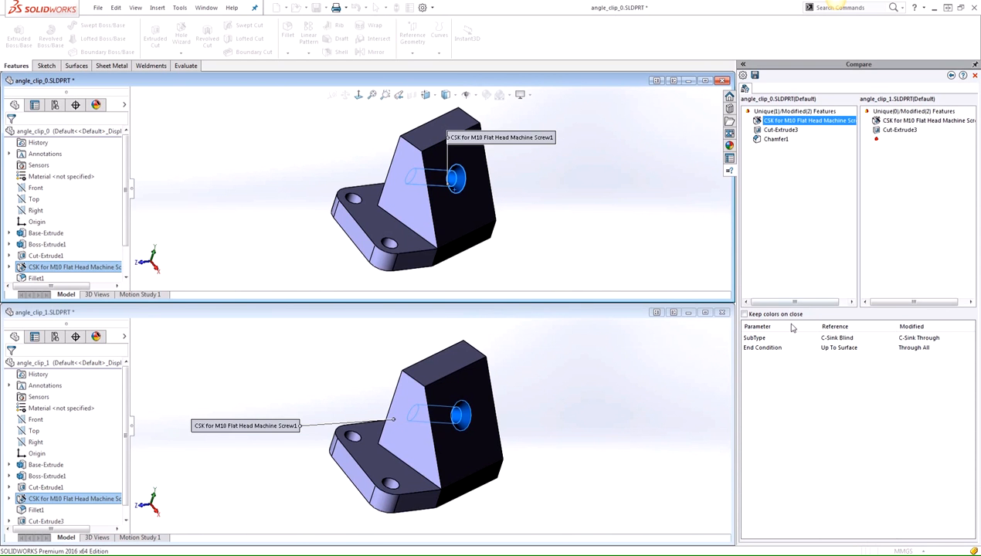
{"action": "mouse_move", "coordinate": [810, 346]}
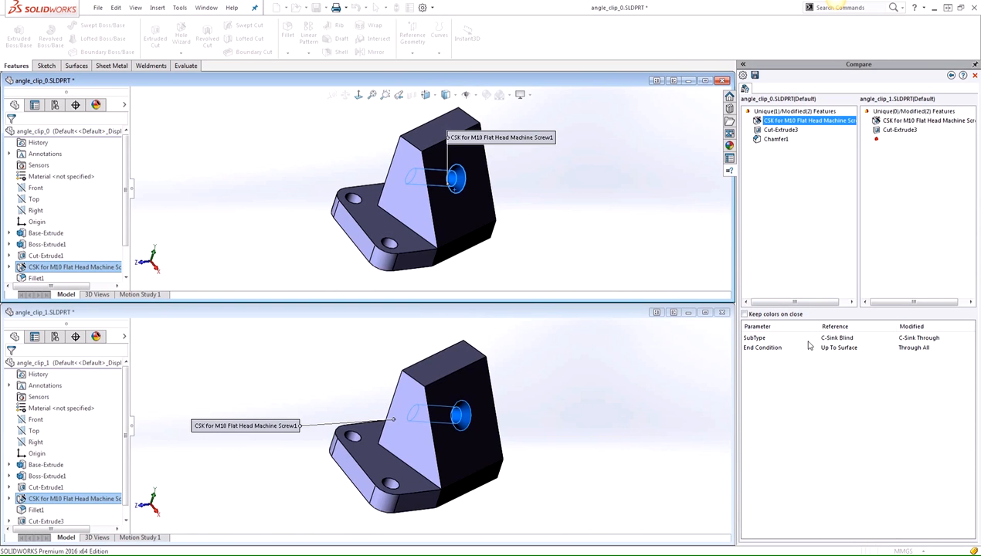
{"action": "mouse_move", "coordinate": [840, 352]}
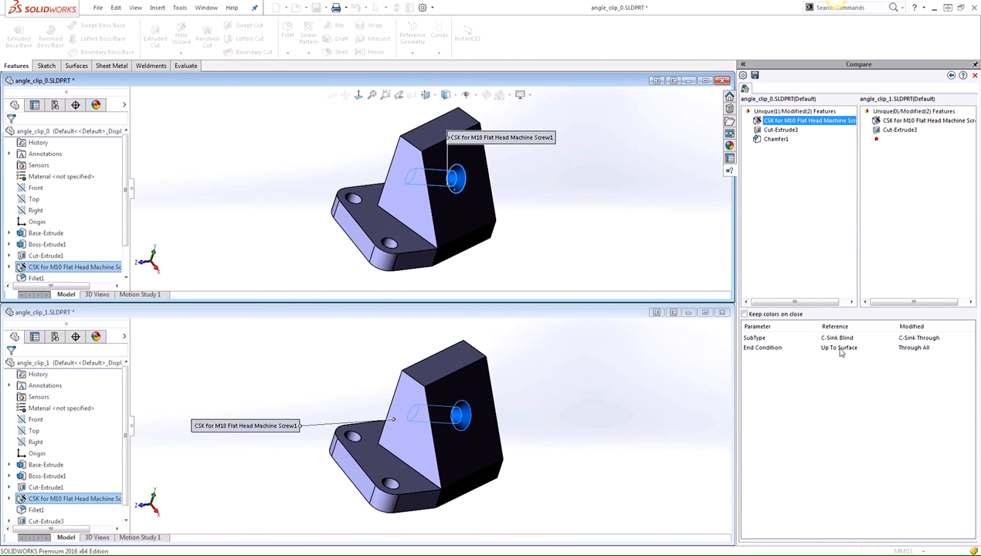
{"action": "mouse_move", "coordinate": [859, 353]}
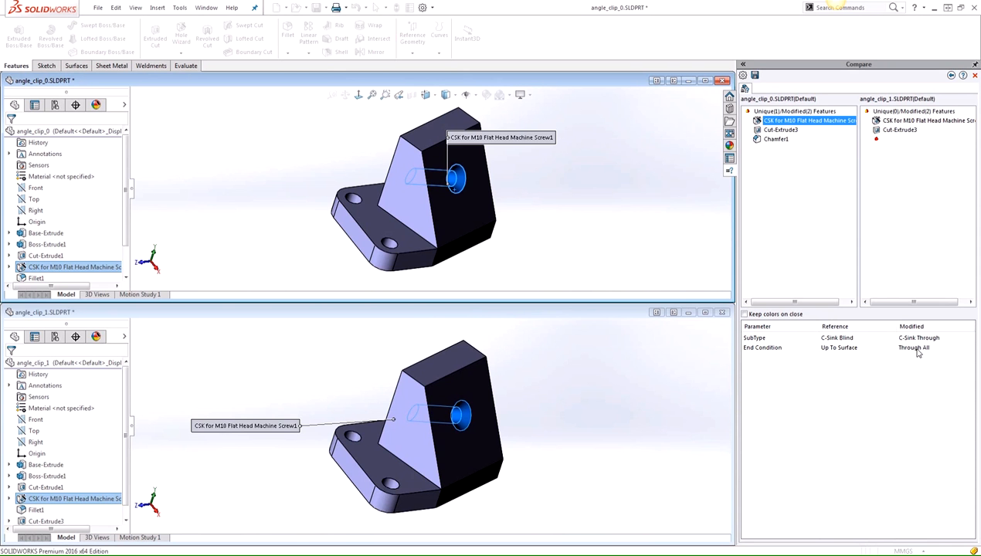
{"action": "mouse_move", "coordinate": [538, 234]}
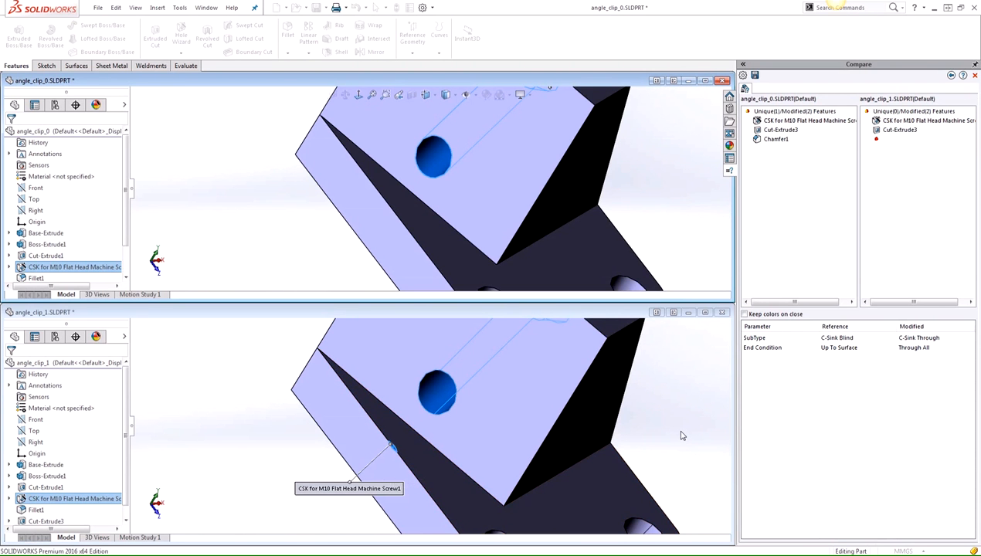
{"action": "mouse_move", "coordinate": [687, 430]}
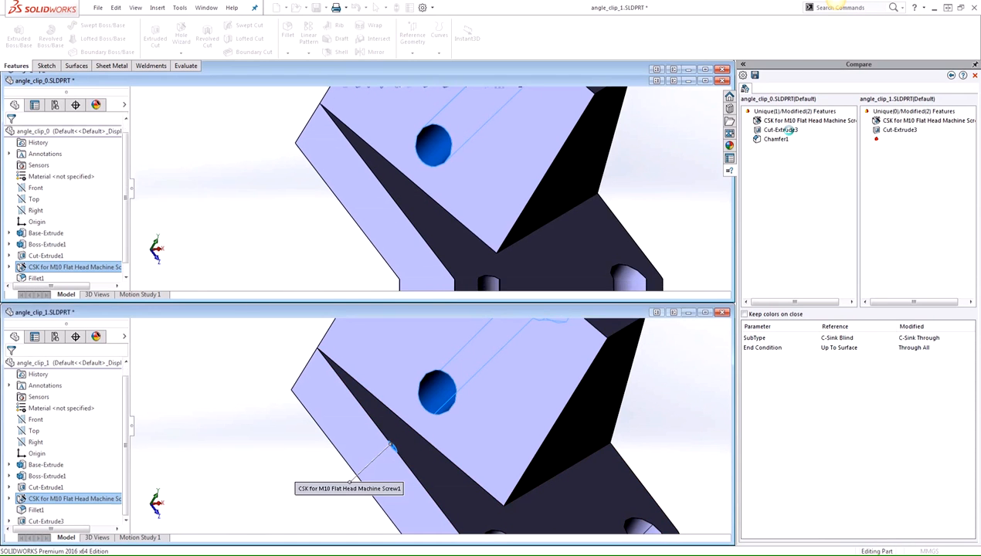
- Show the sketch geometry difference between Cut-Extrude1 and Cut-Extrude3, highlighted on both parts
{"action": "left_click", "coordinate": [780, 130]}
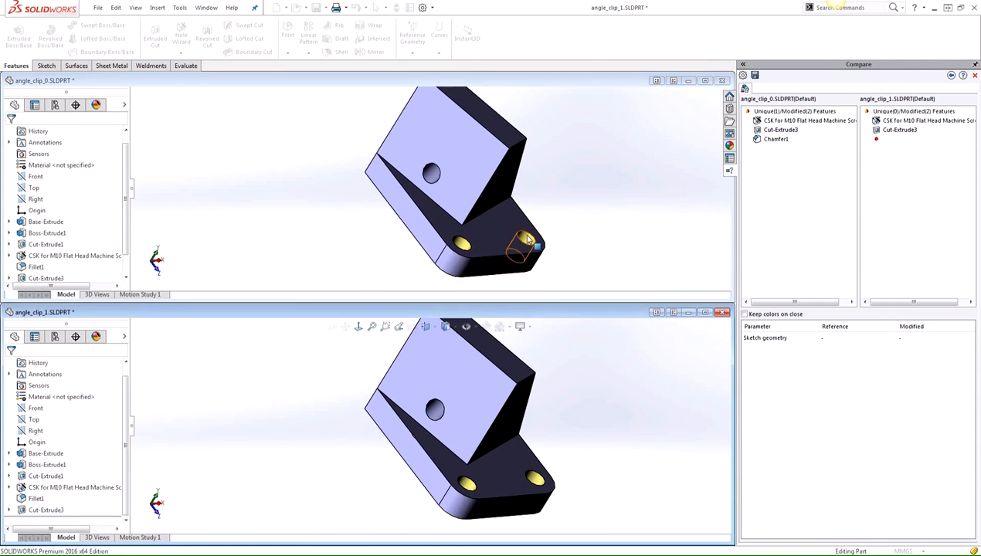
{"action": "left_click", "coordinate": [525, 239]}
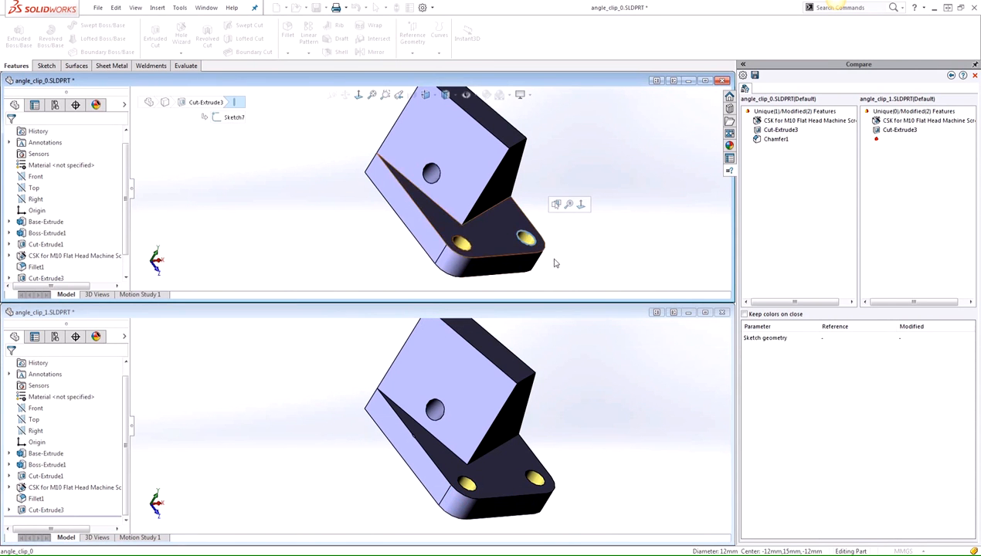
{"action": "left_click", "coordinate": [535, 477]}
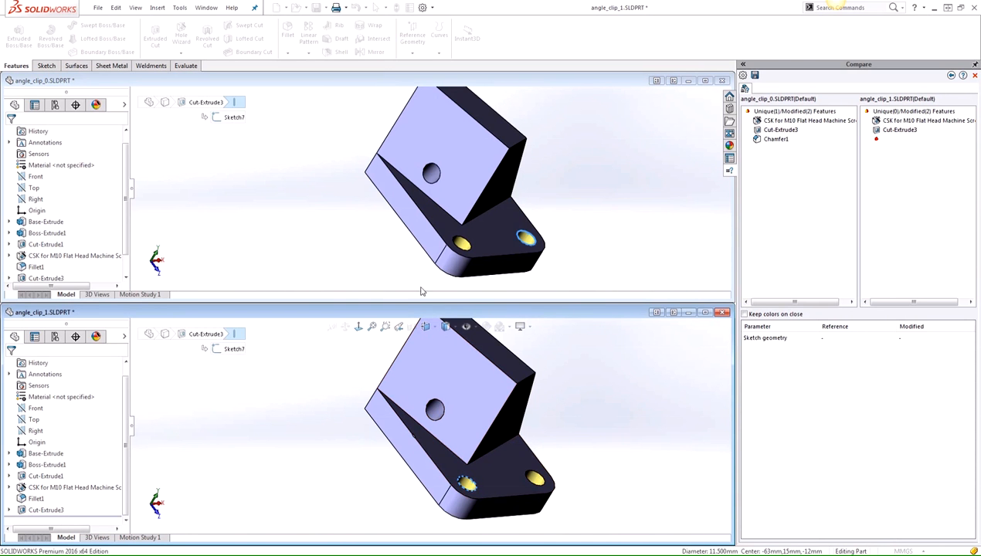
{"action": "left_click", "coordinate": [461, 241]}
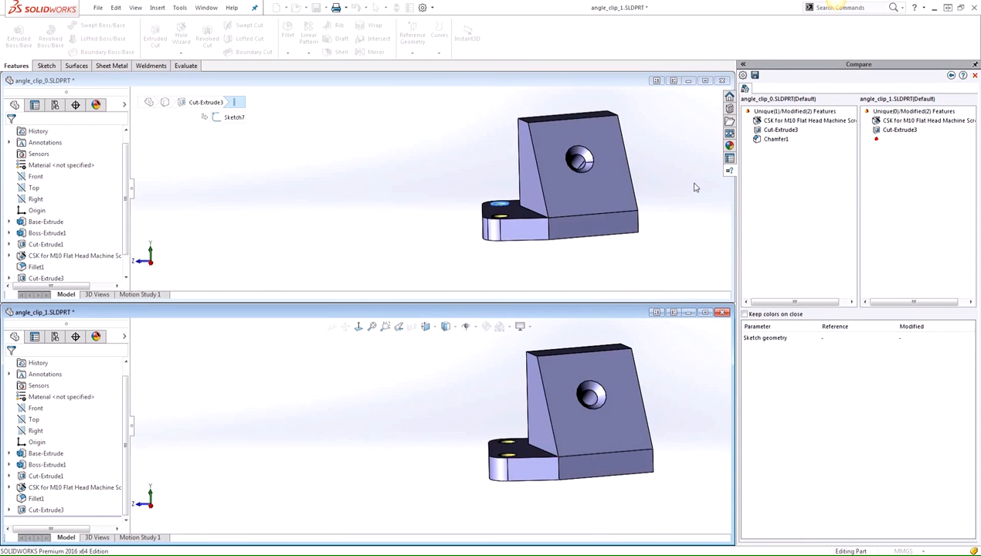
{"action": "mouse_move", "coordinate": [697, 192]}
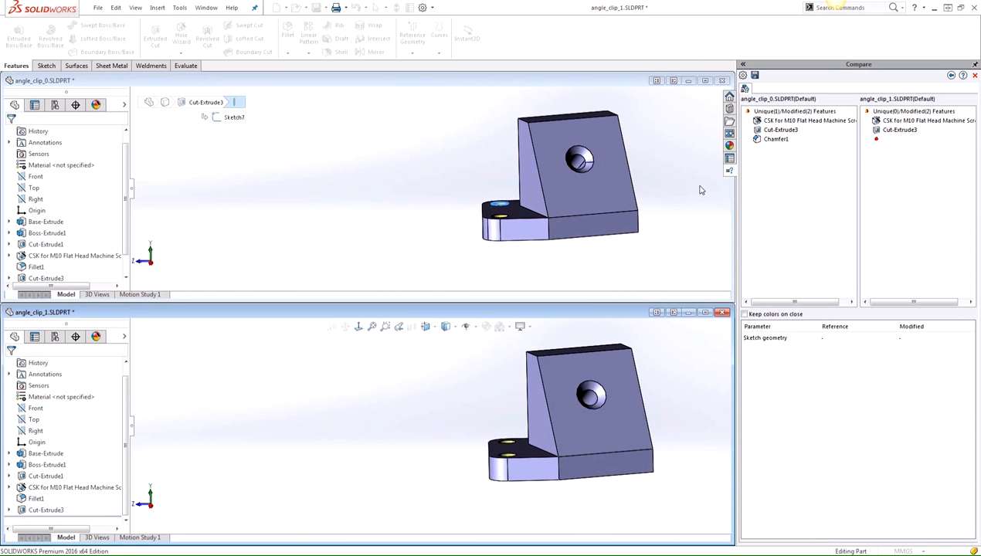
{"action": "mouse_move", "coordinate": [754, 74]}
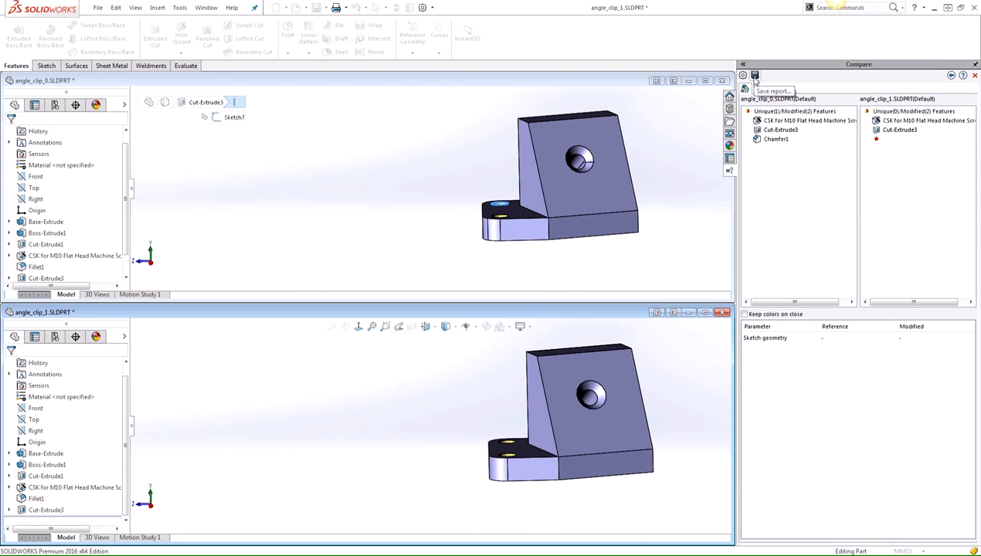
{"action": "mouse_move", "coordinate": [754, 74]}
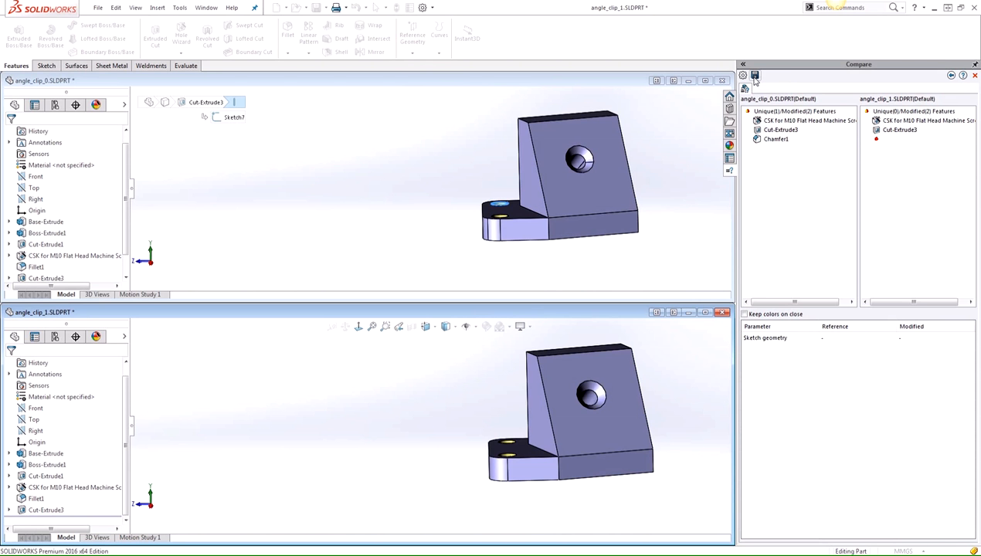